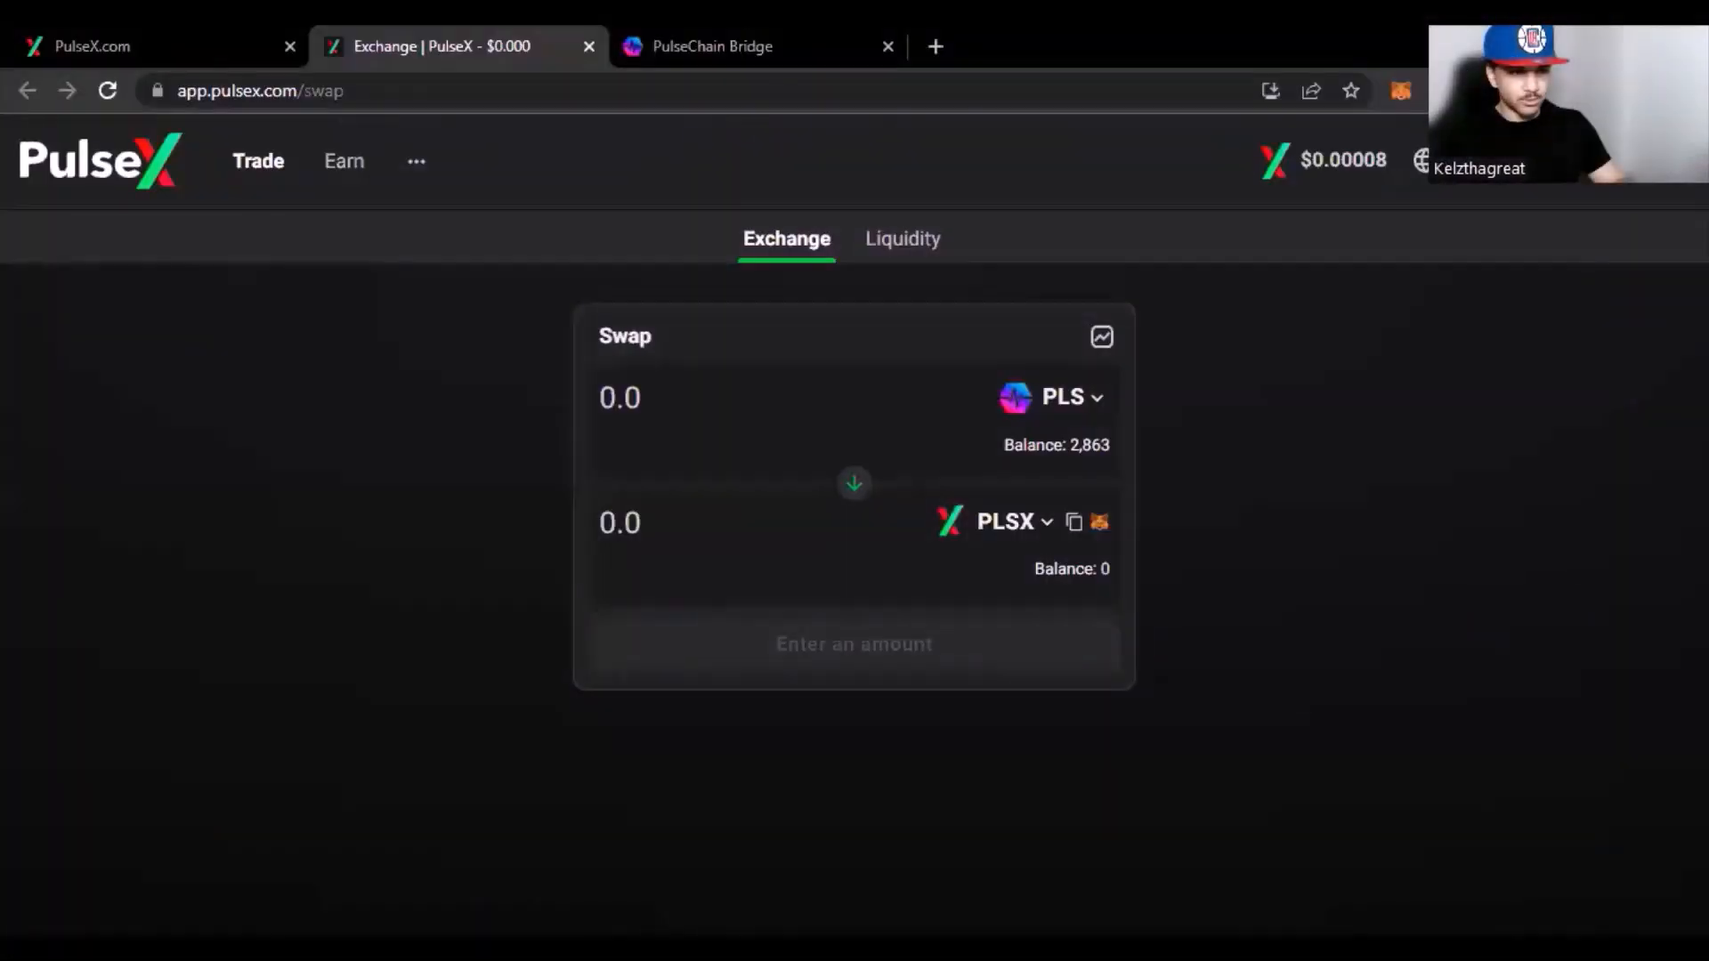
pyautogui.moveTo(1286, 518)
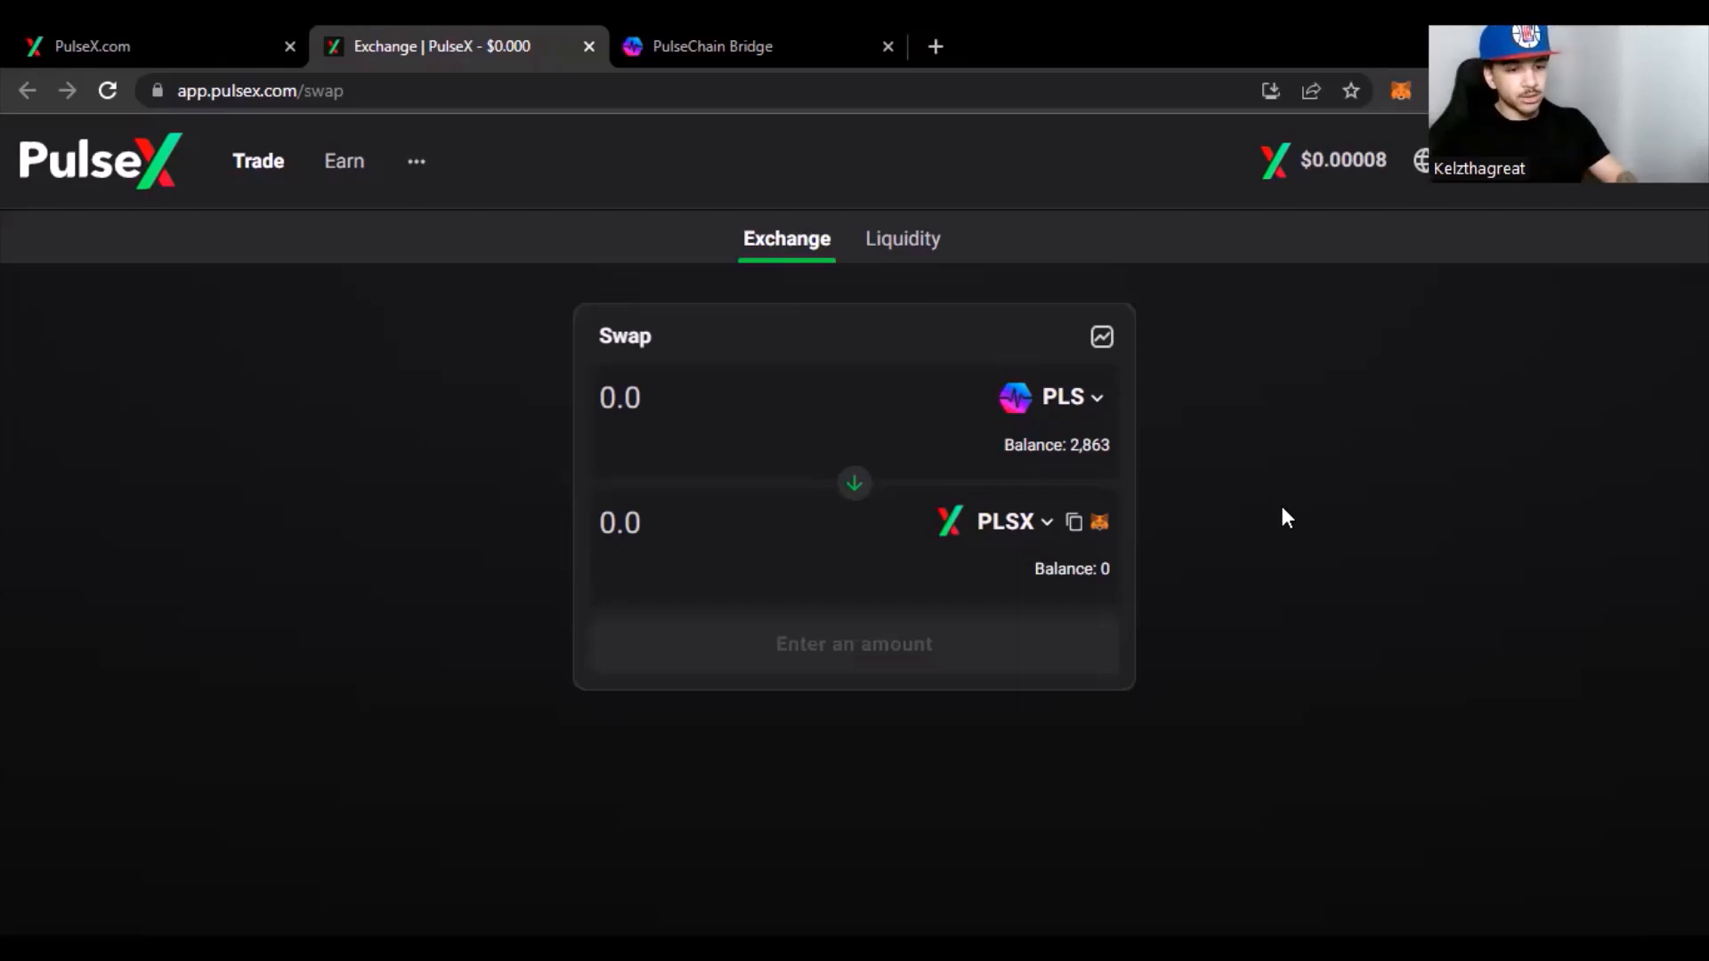
pyautogui.moveTo(1248, 514)
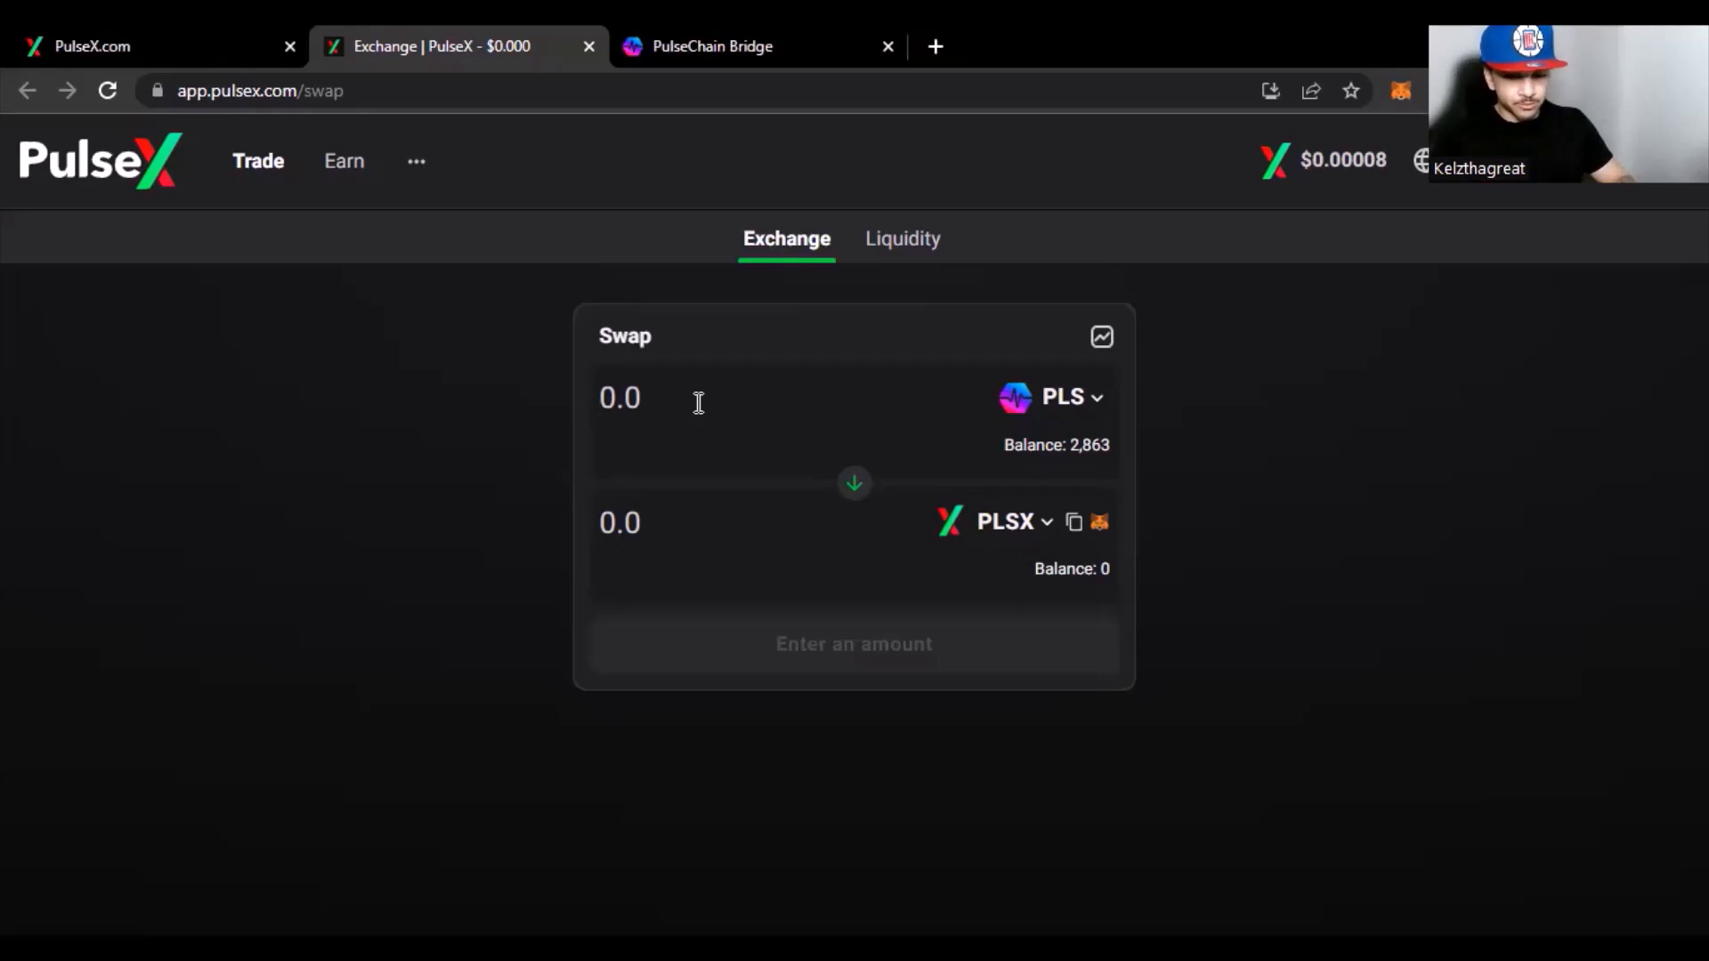
# - Swap 50 PLS for about 141.113 PLSX and confirm the swap for wallet approval
pyautogui.write('50')
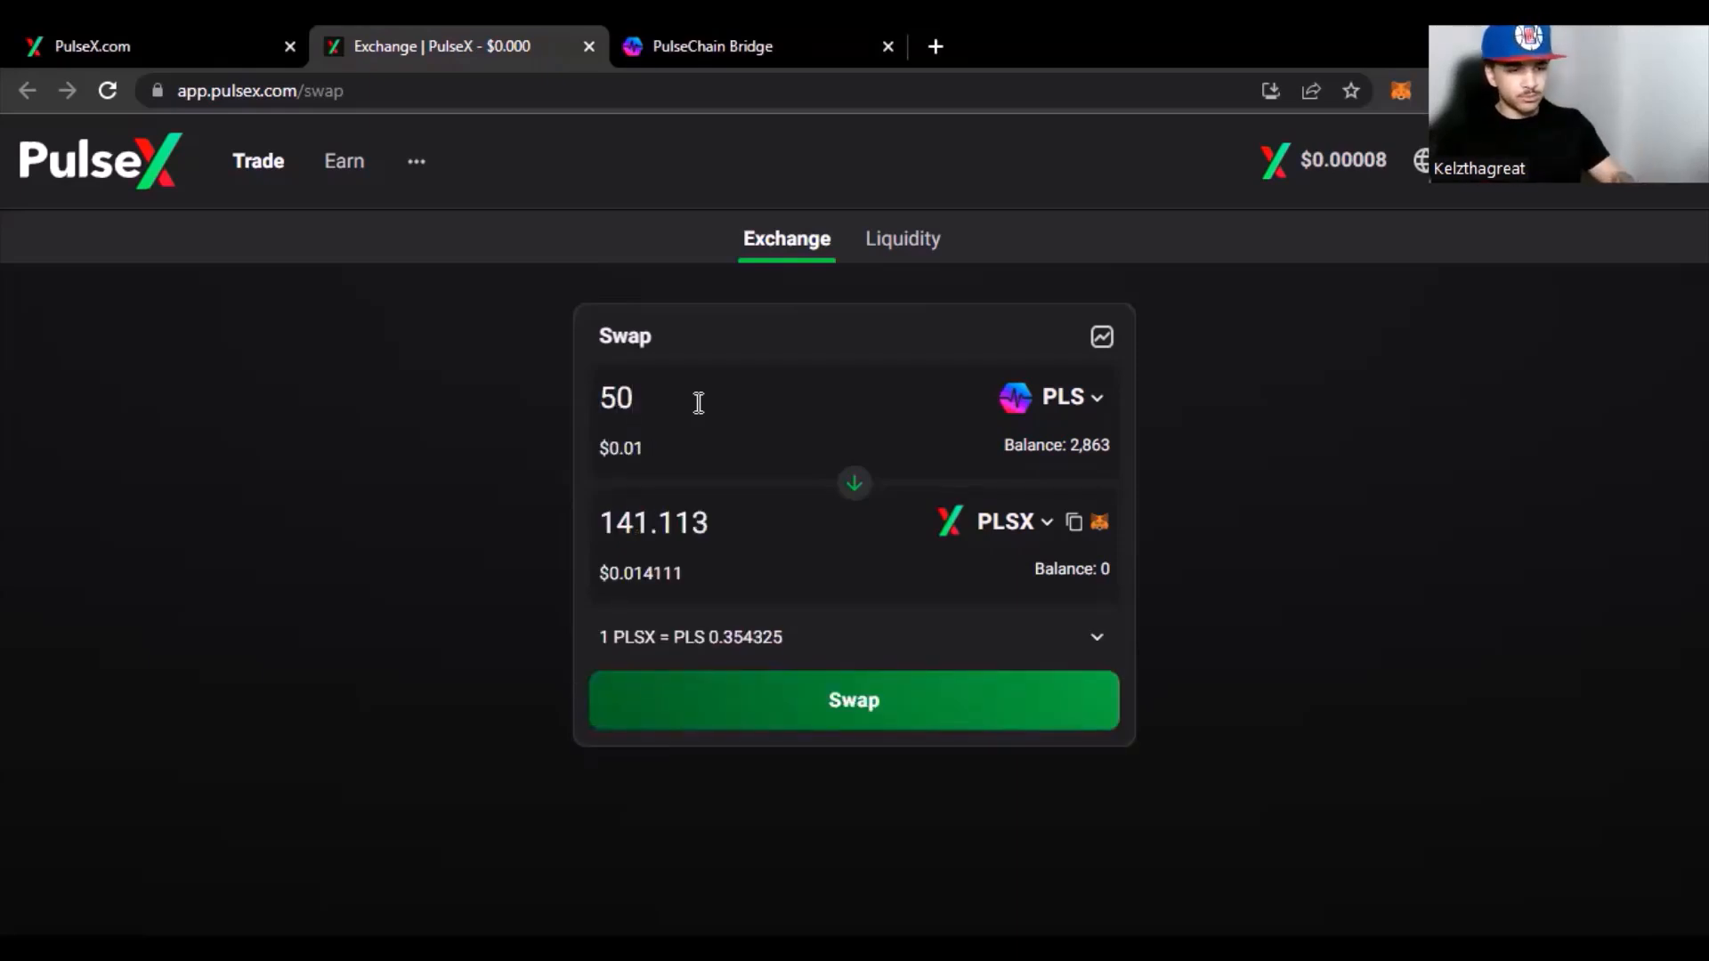
pyautogui.click(853, 700)
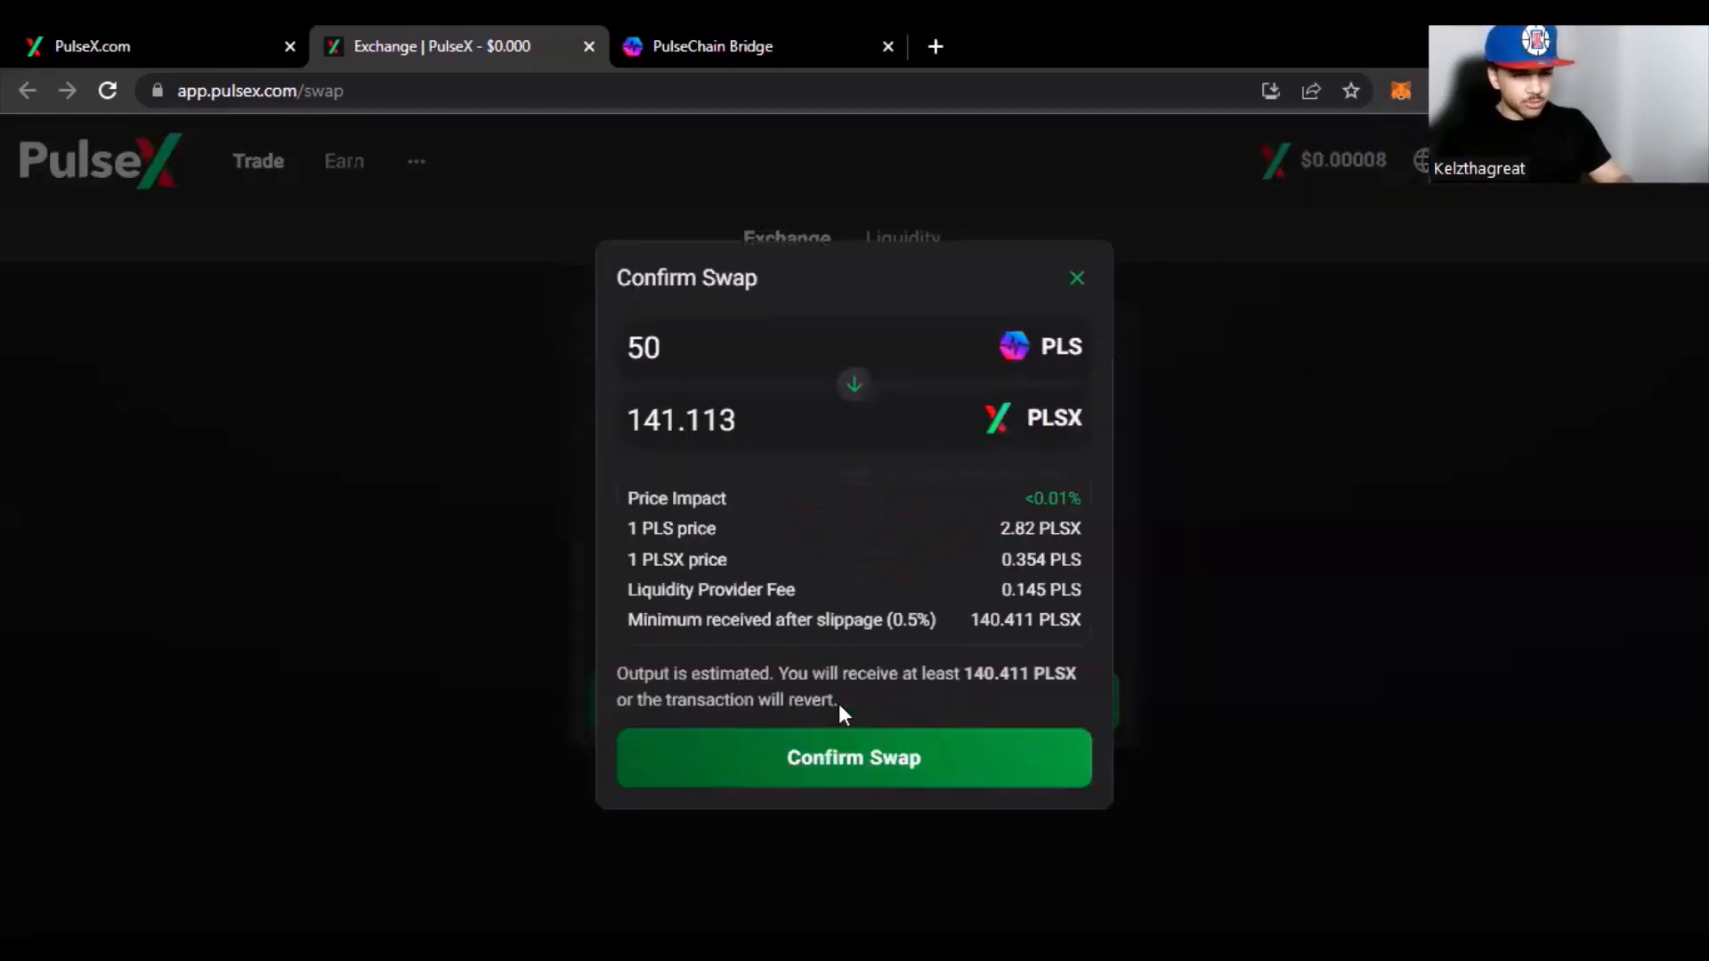
pyautogui.click(853, 758)
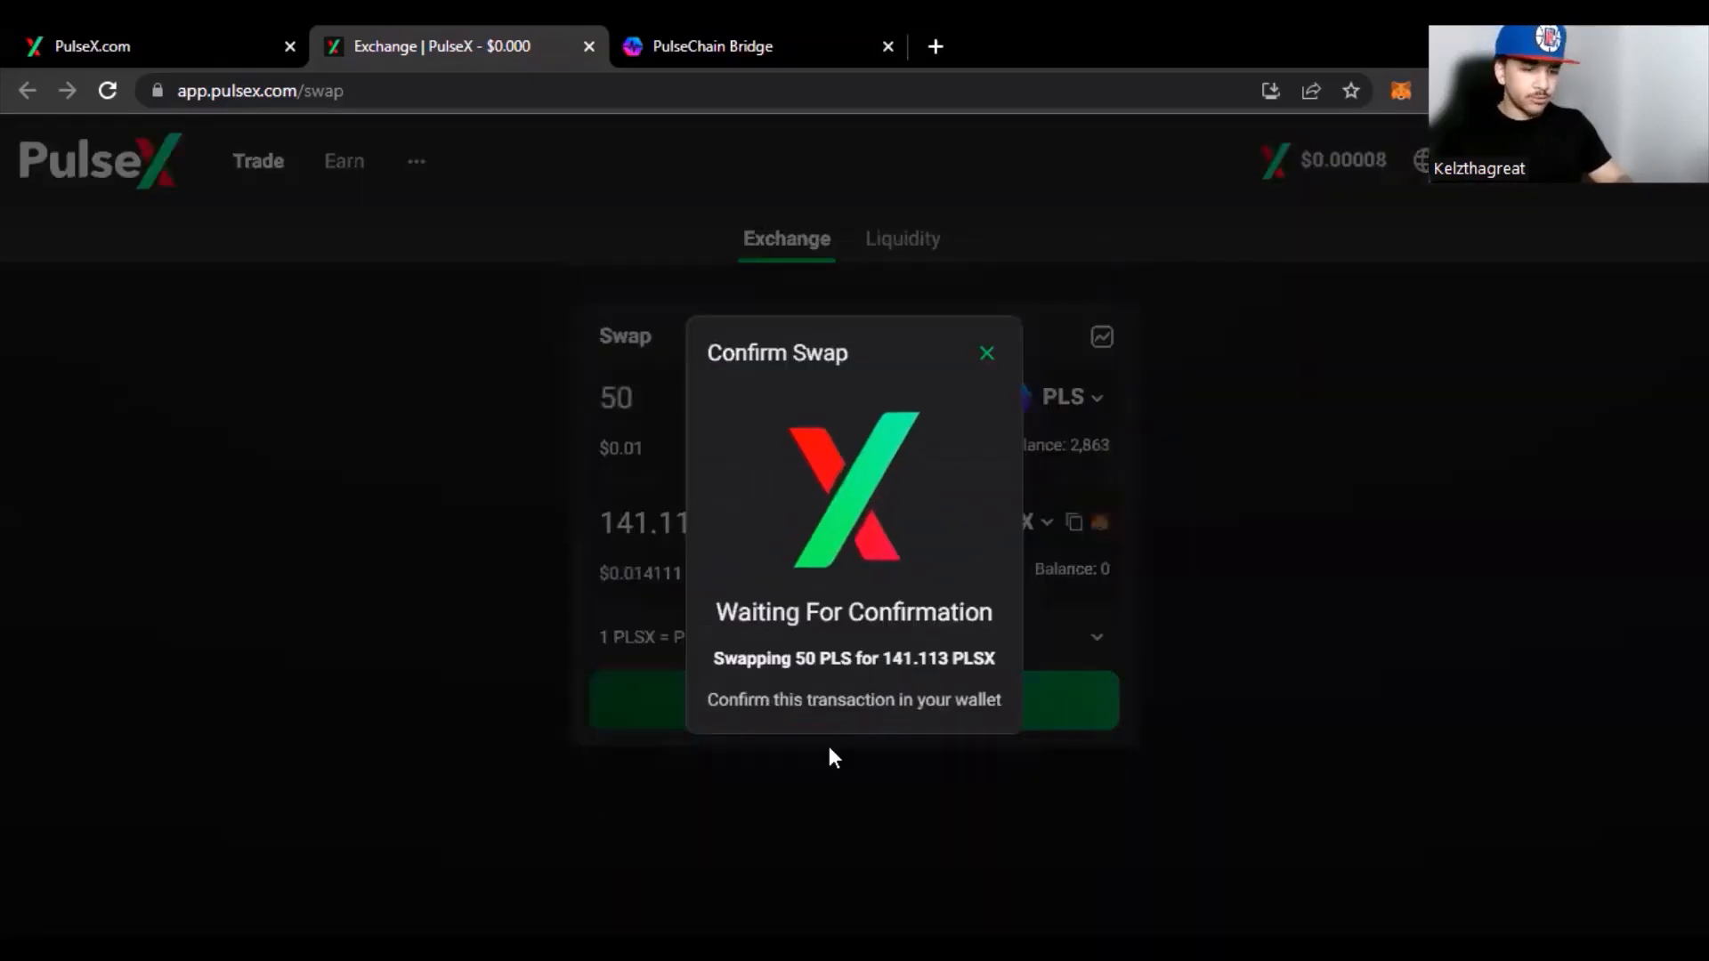